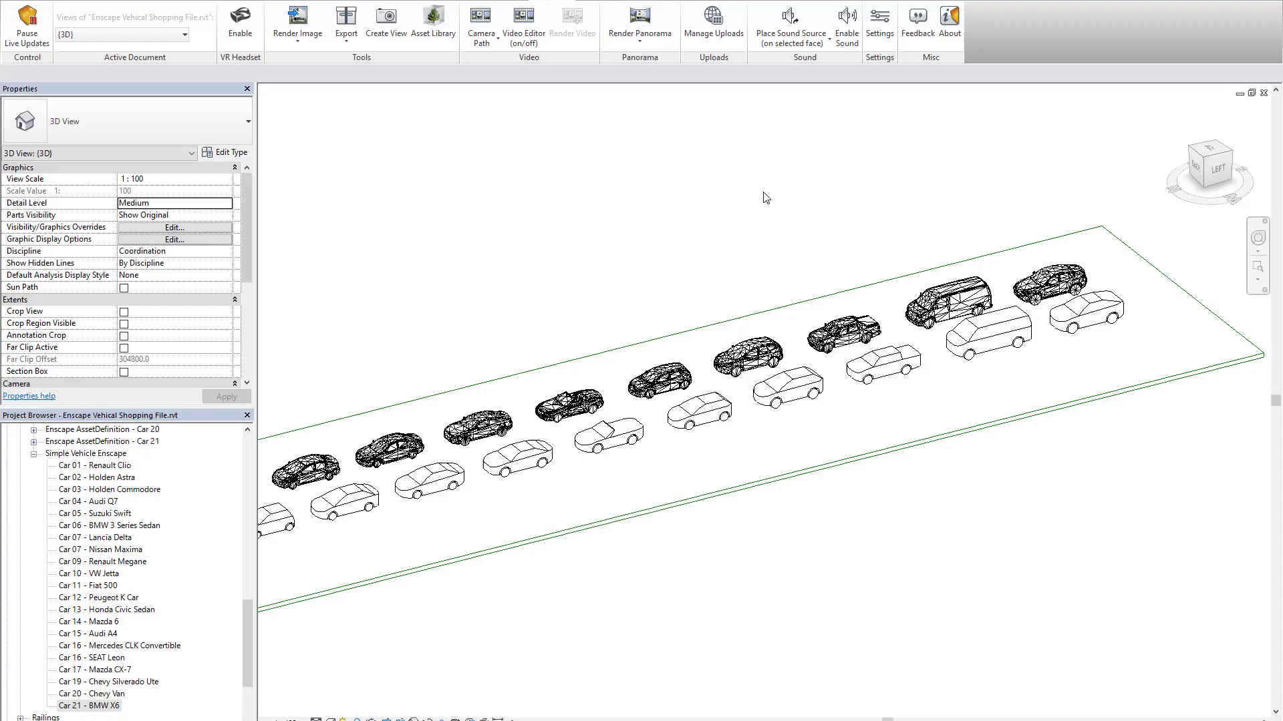
mouse_move(711, 288)
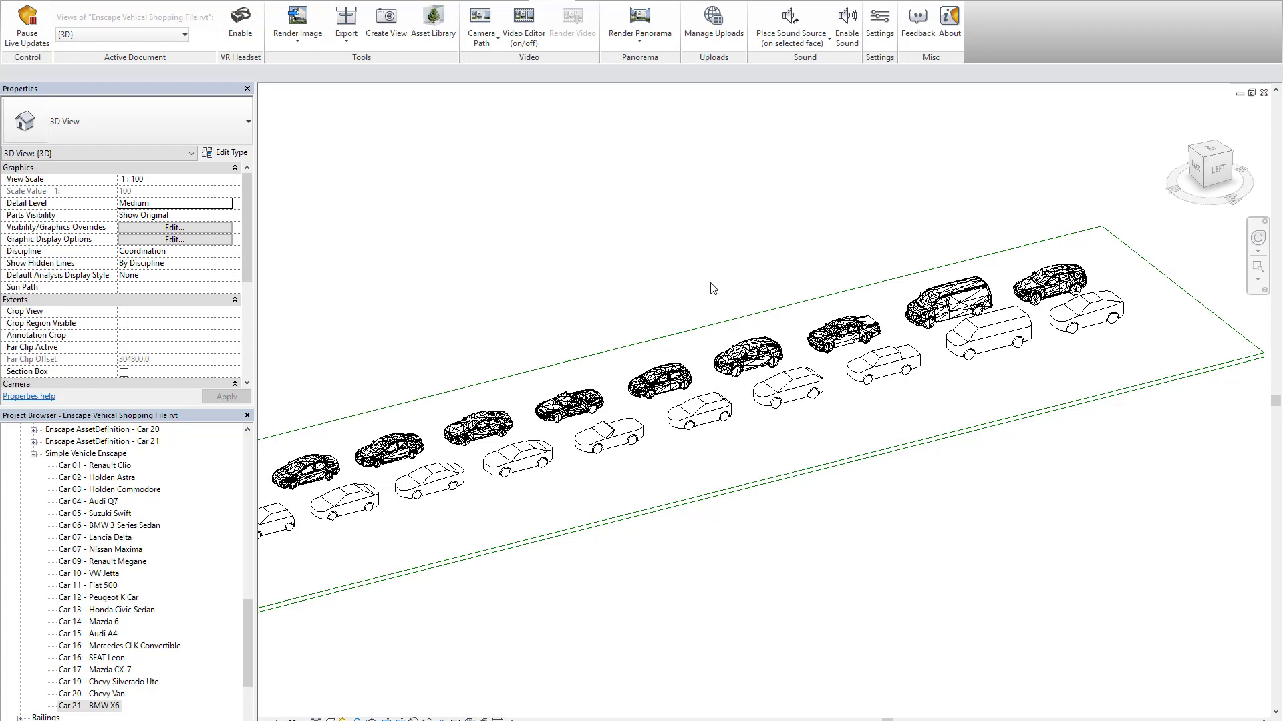
mouse_move(647, 277)
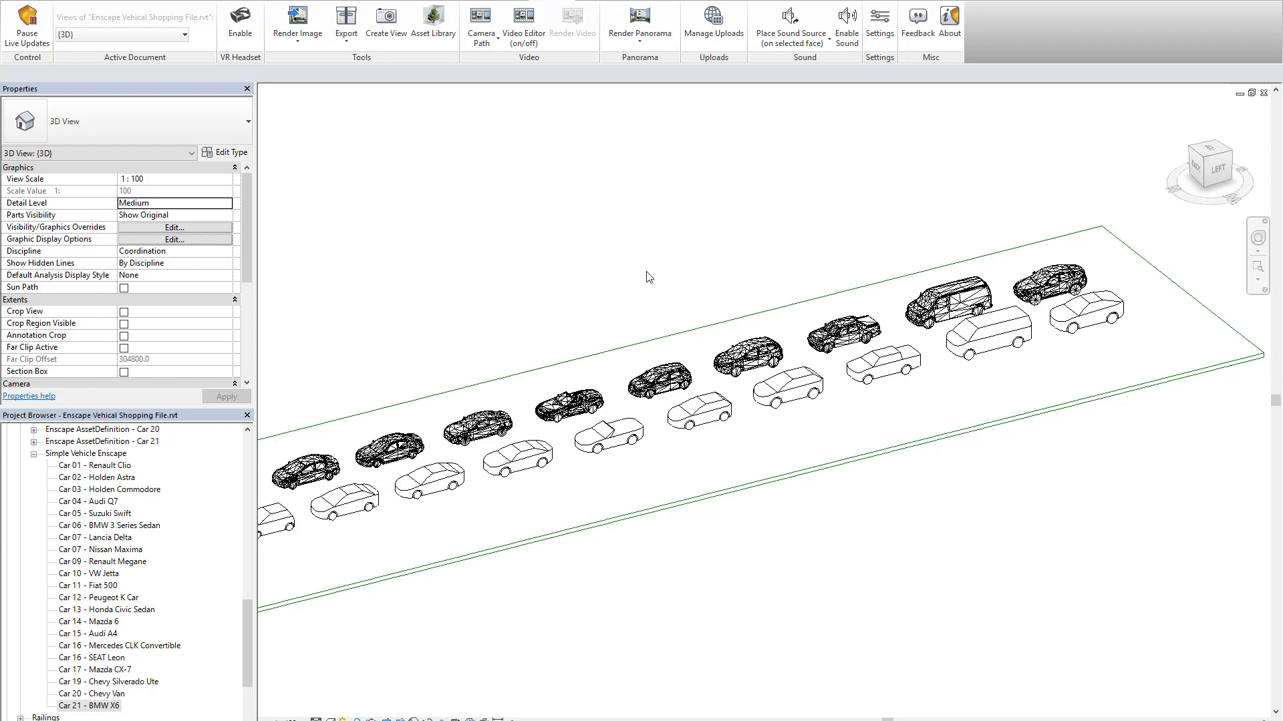
mouse_move(438, 89)
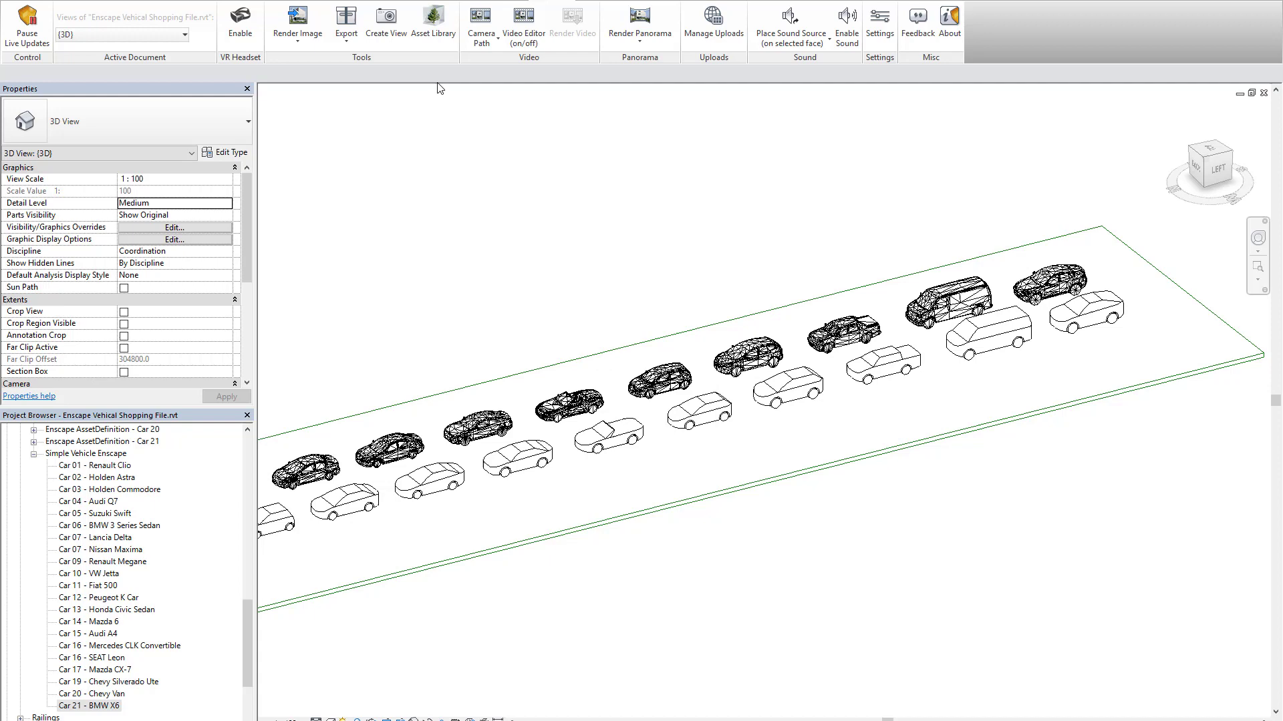
Open Enscape's Asset Library on the Vehicles category showing 21 car models.
click(433, 21)
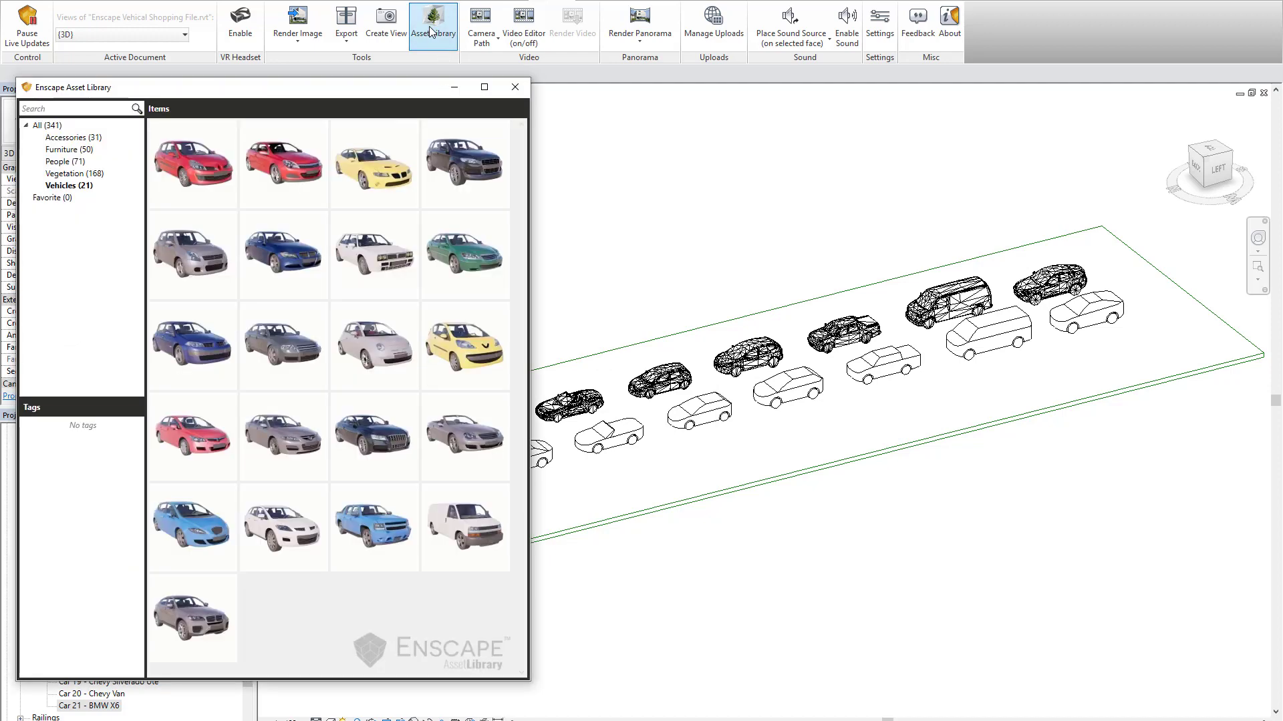
mouse_move(215, 189)
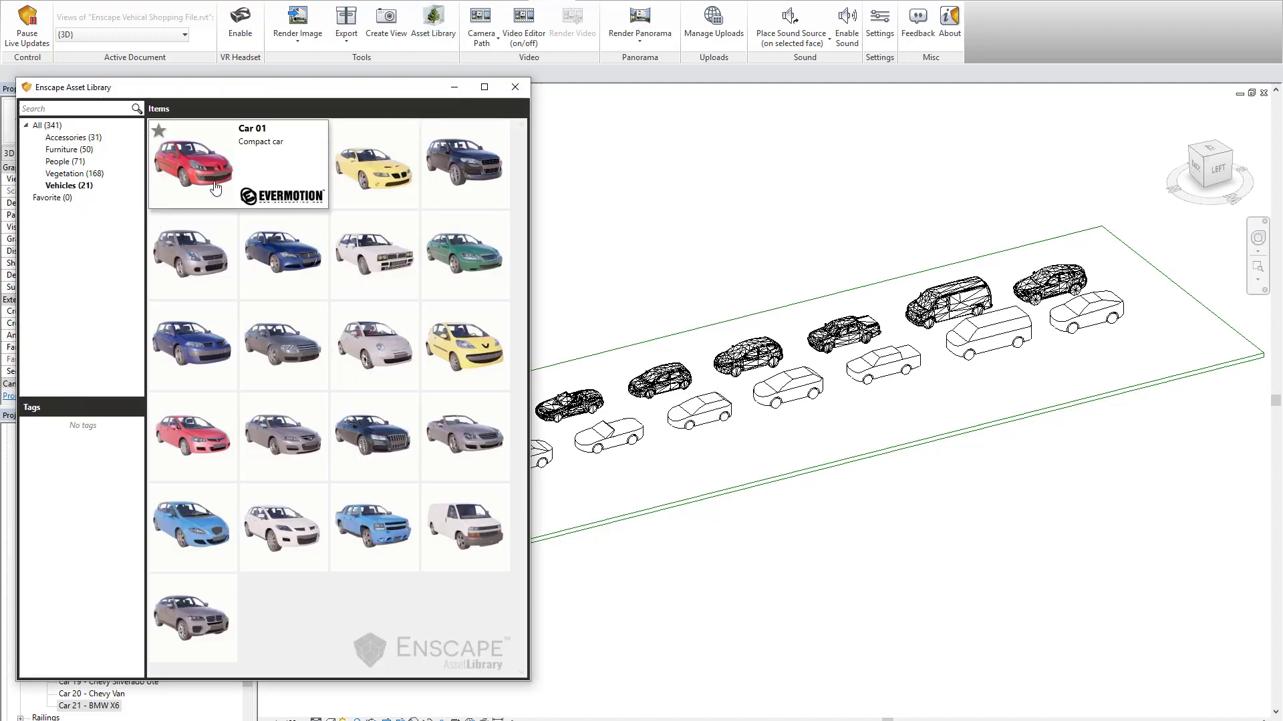
mouse_move(465, 528)
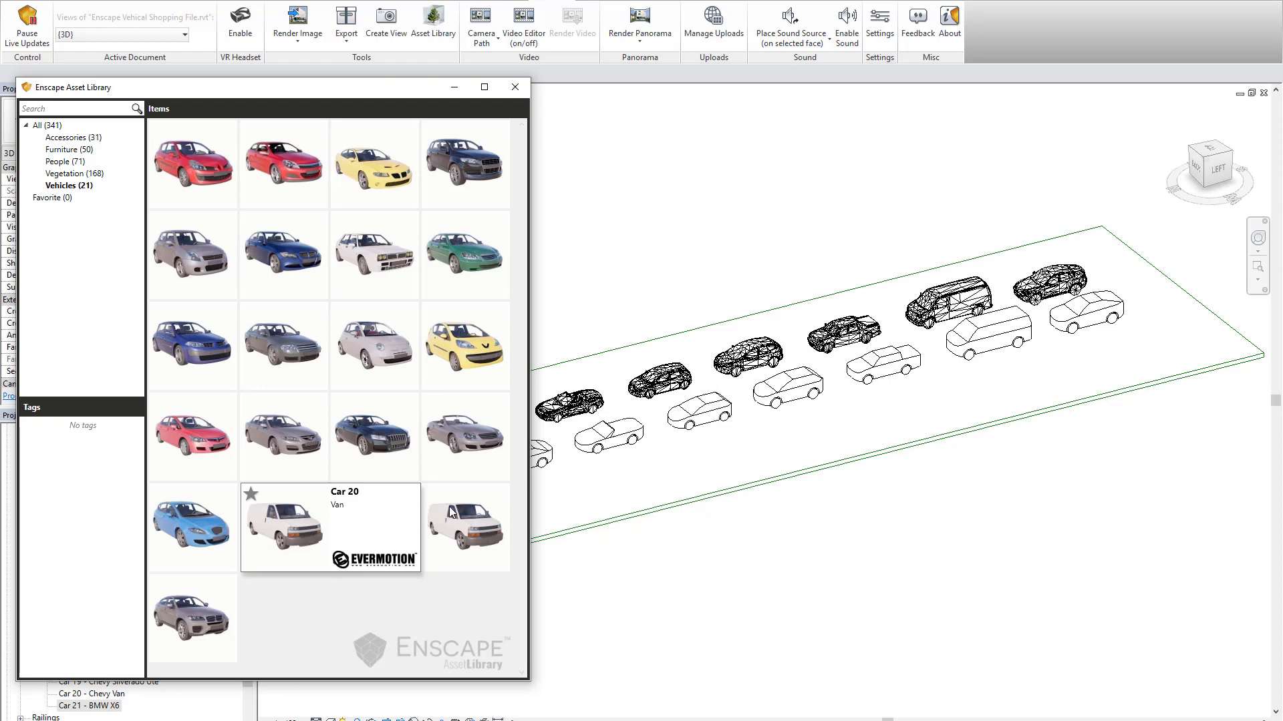
mouse_move(378, 342)
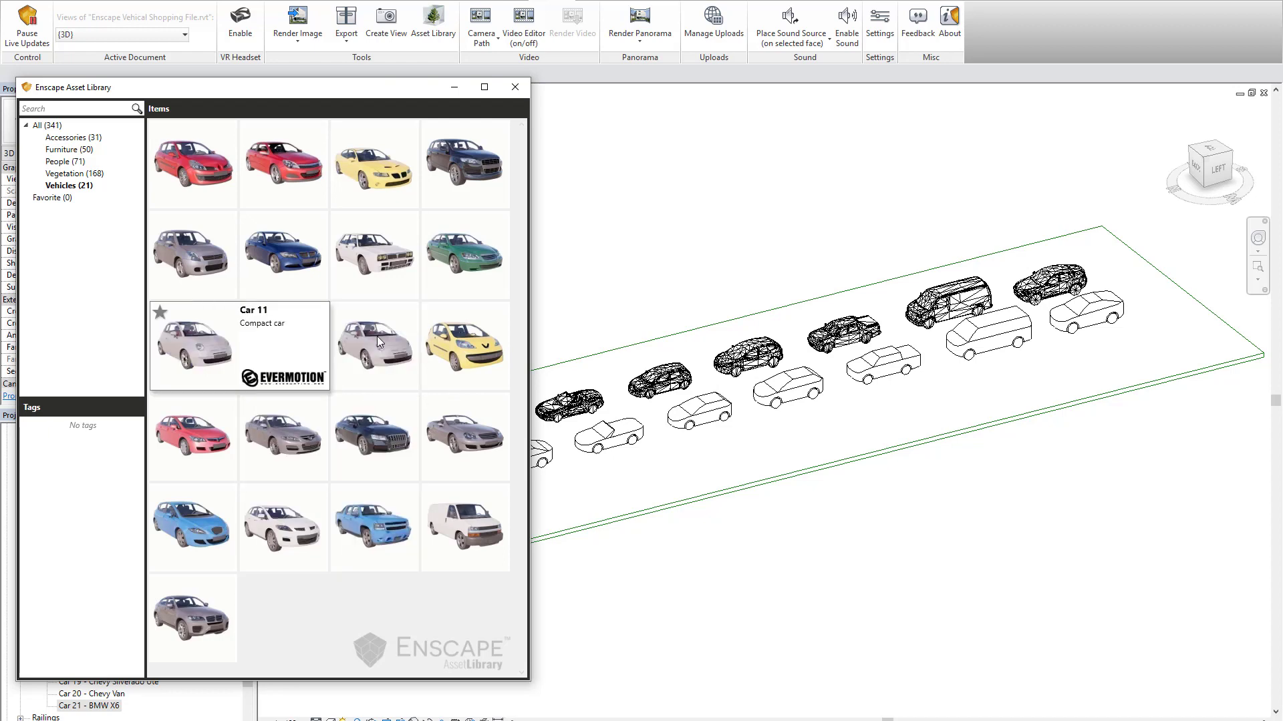
Close the Asset Library and inspect the simple BMW X6 vehicle's parameters.
click(515, 87)
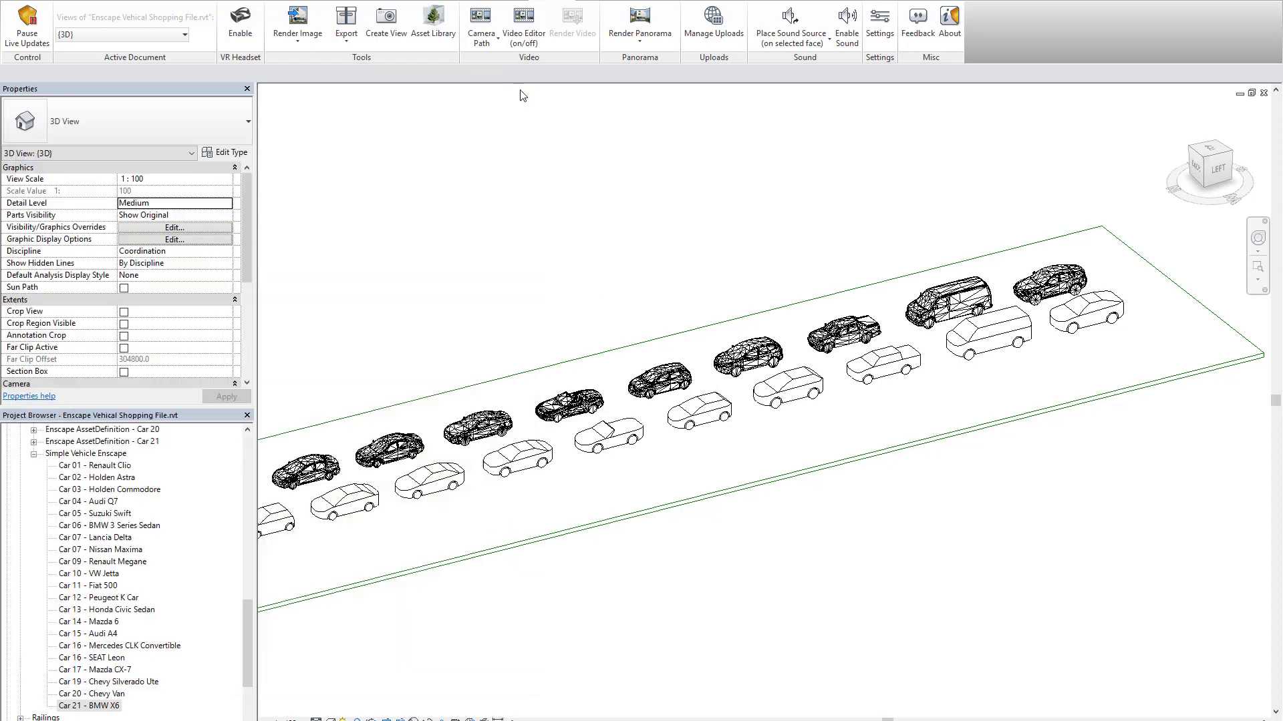
click(390, 448)
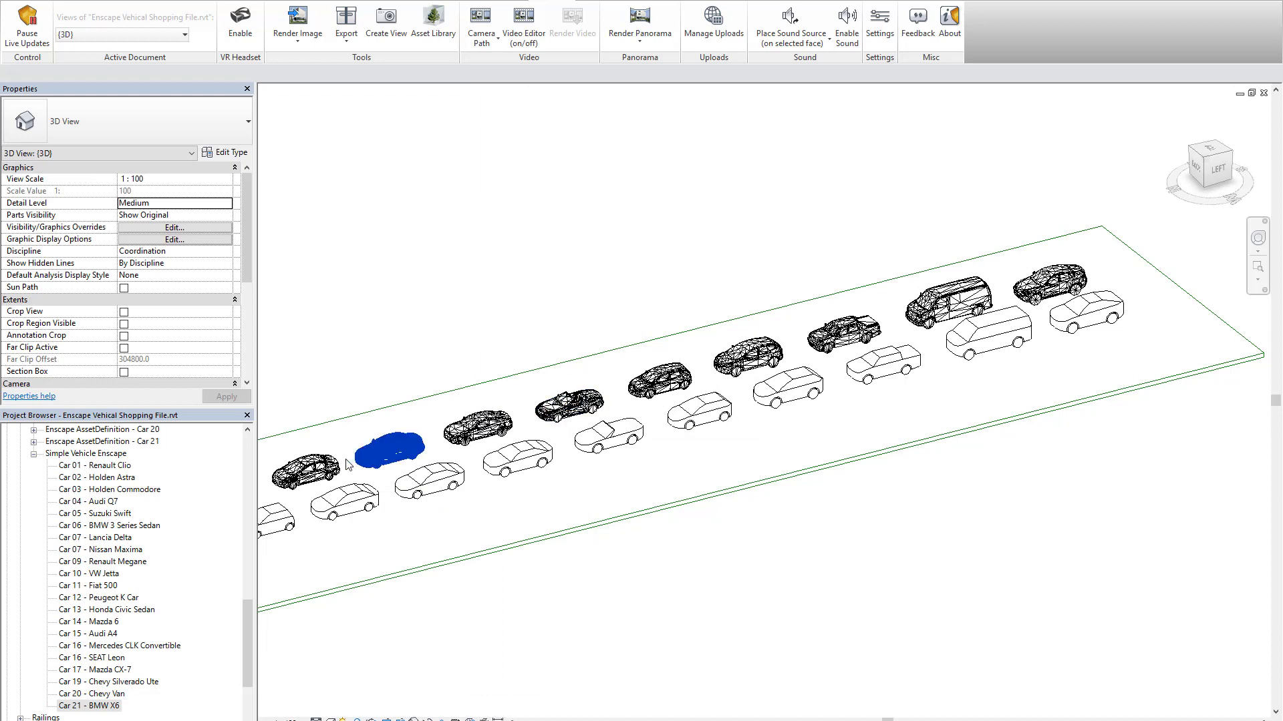
click(949, 298)
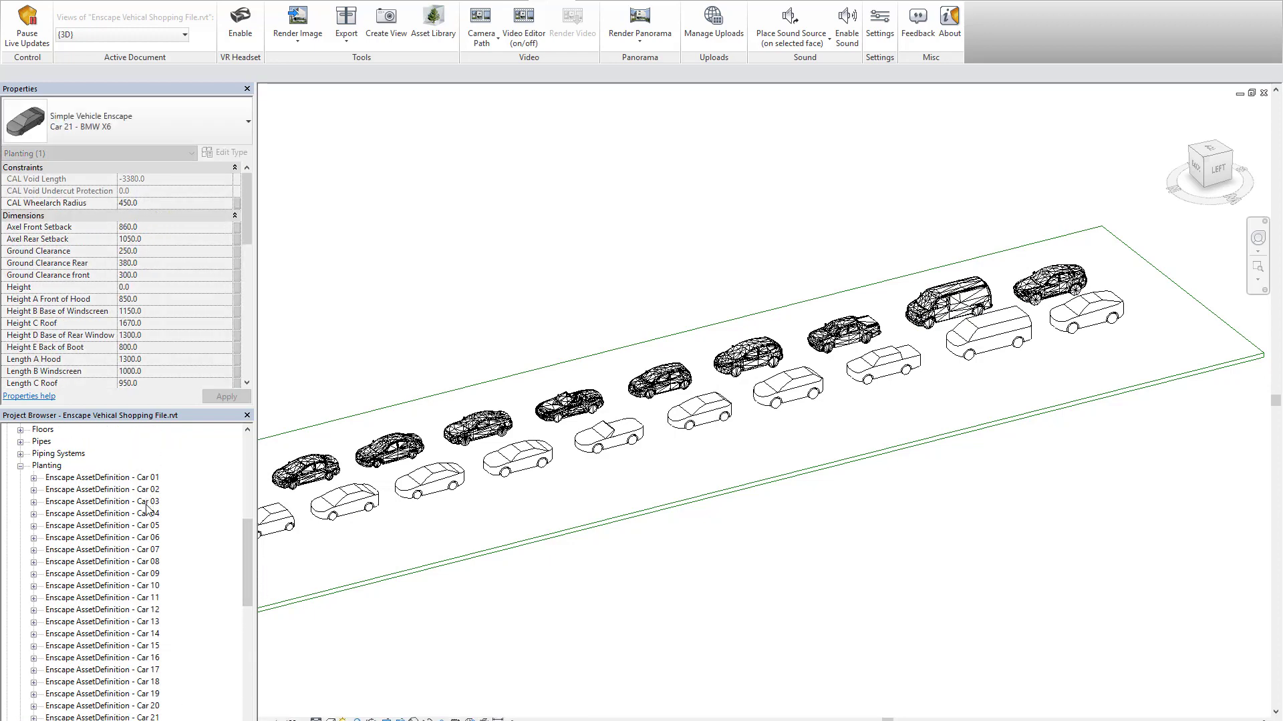
mouse_move(144, 641)
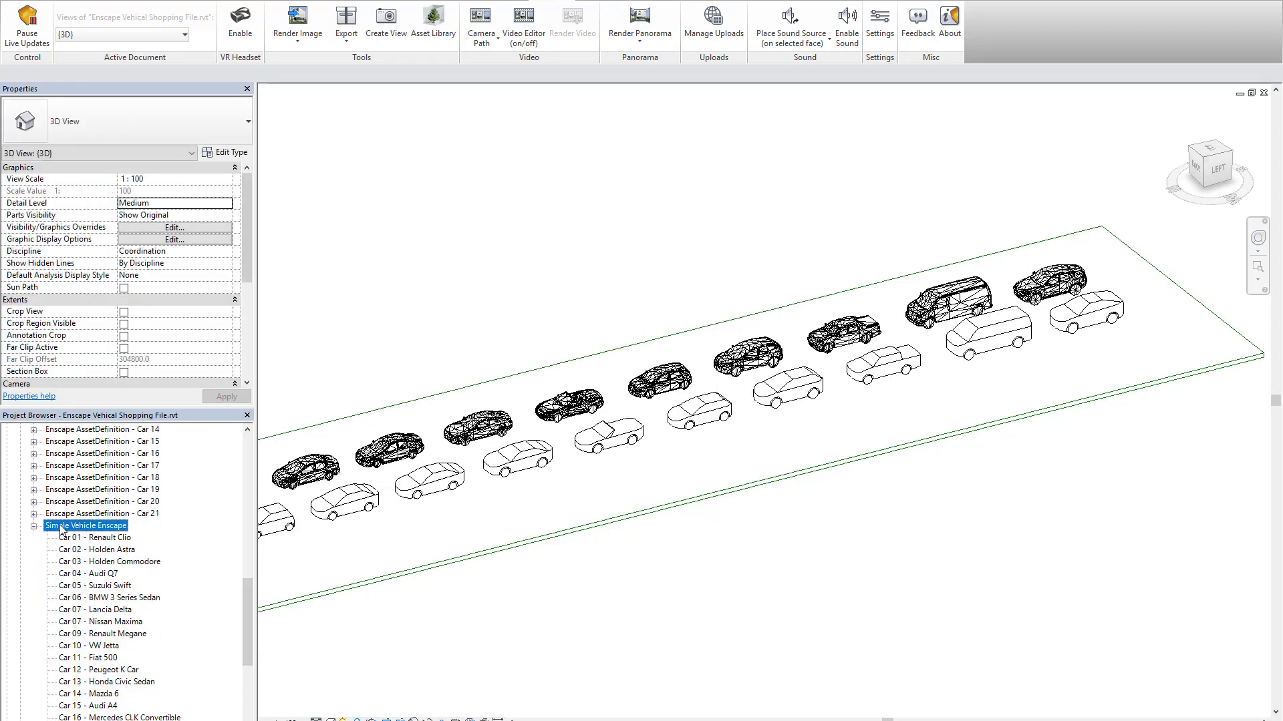
Zoom in to compare the Car 01 Renault Clio mesh with its simple counterpart.
scroll(up, 3)
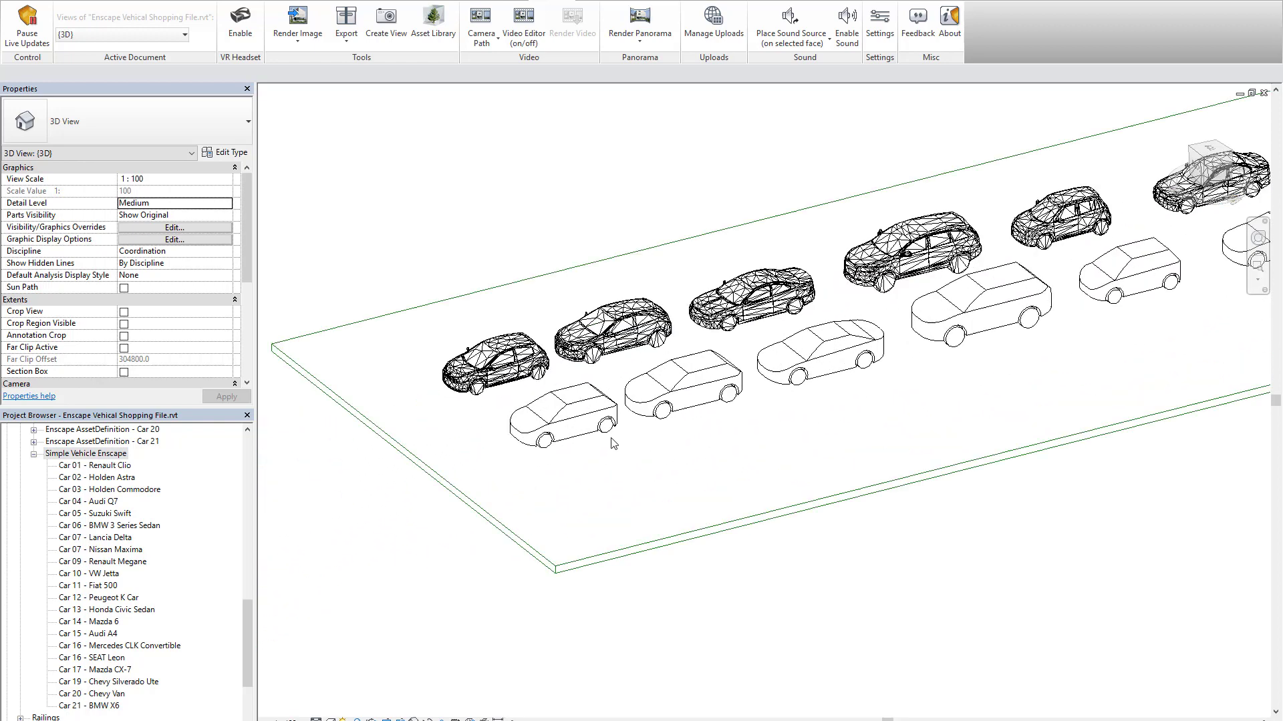
click(562, 430)
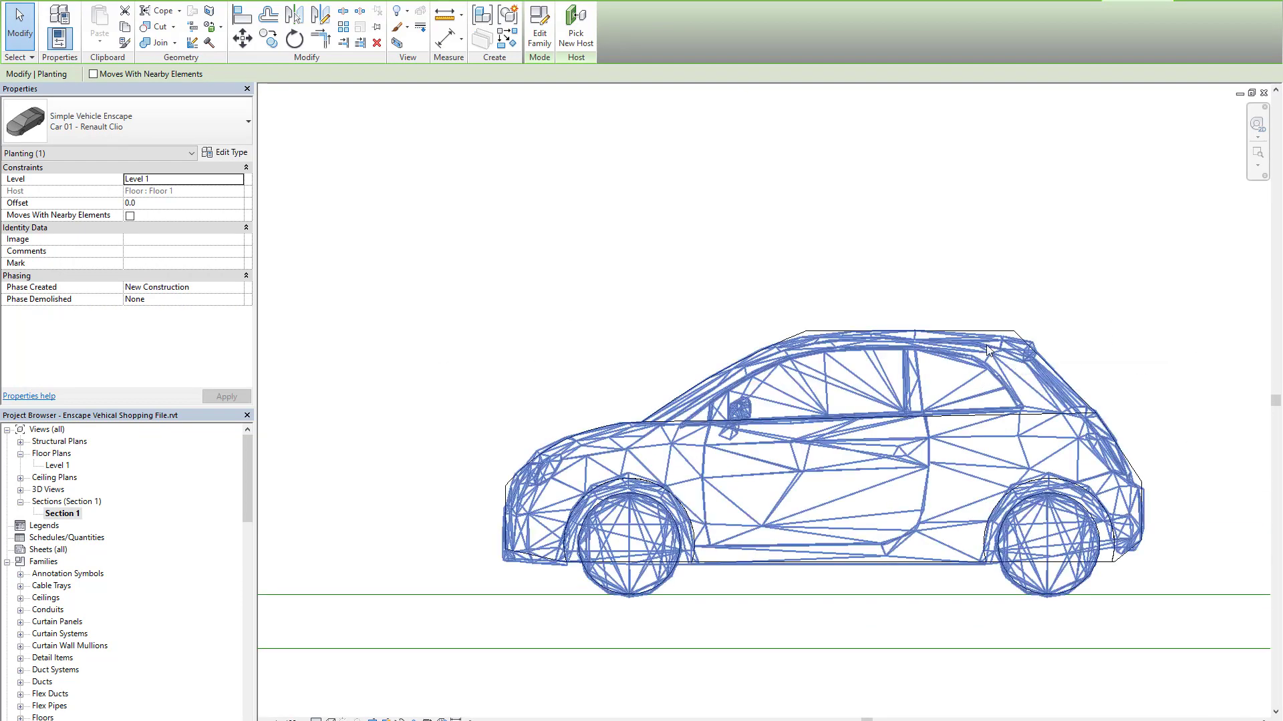
mouse_move(990, 343)
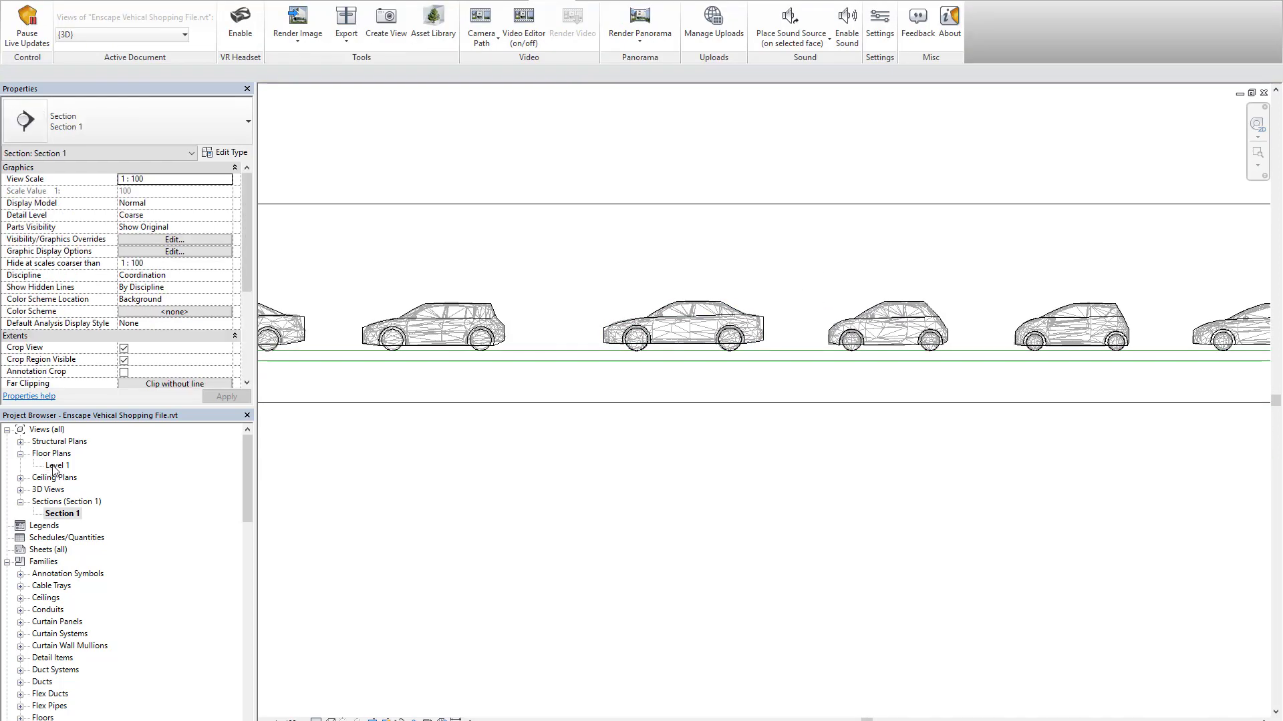
double_click(56, 465)
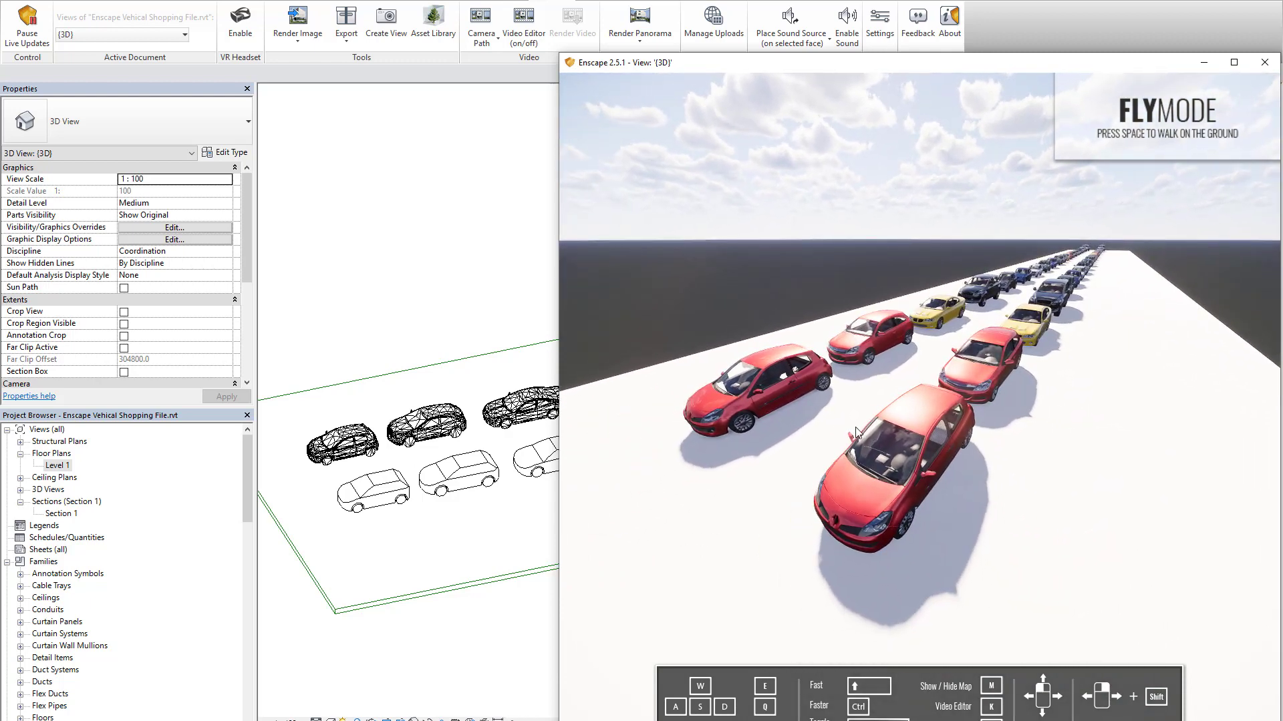
mouse_move(380, 494)
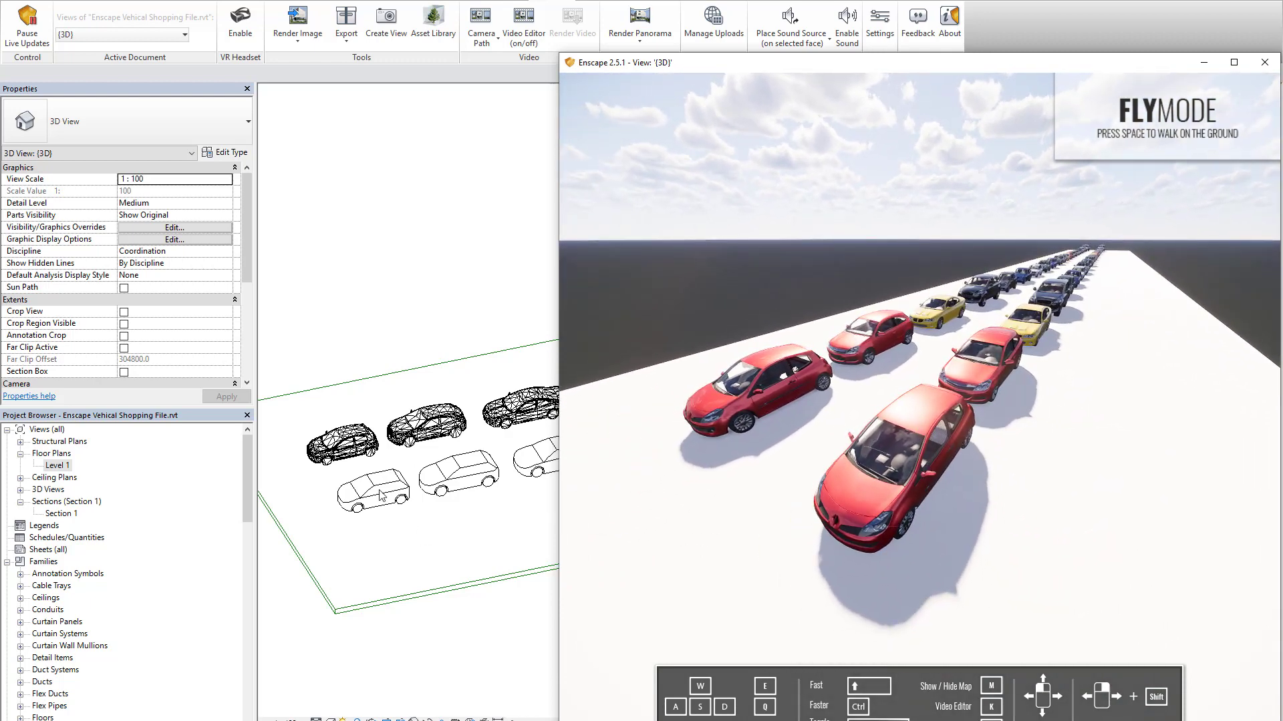
Start the Enscape live render of the red, yellow and blue car row.
click(375, 491)
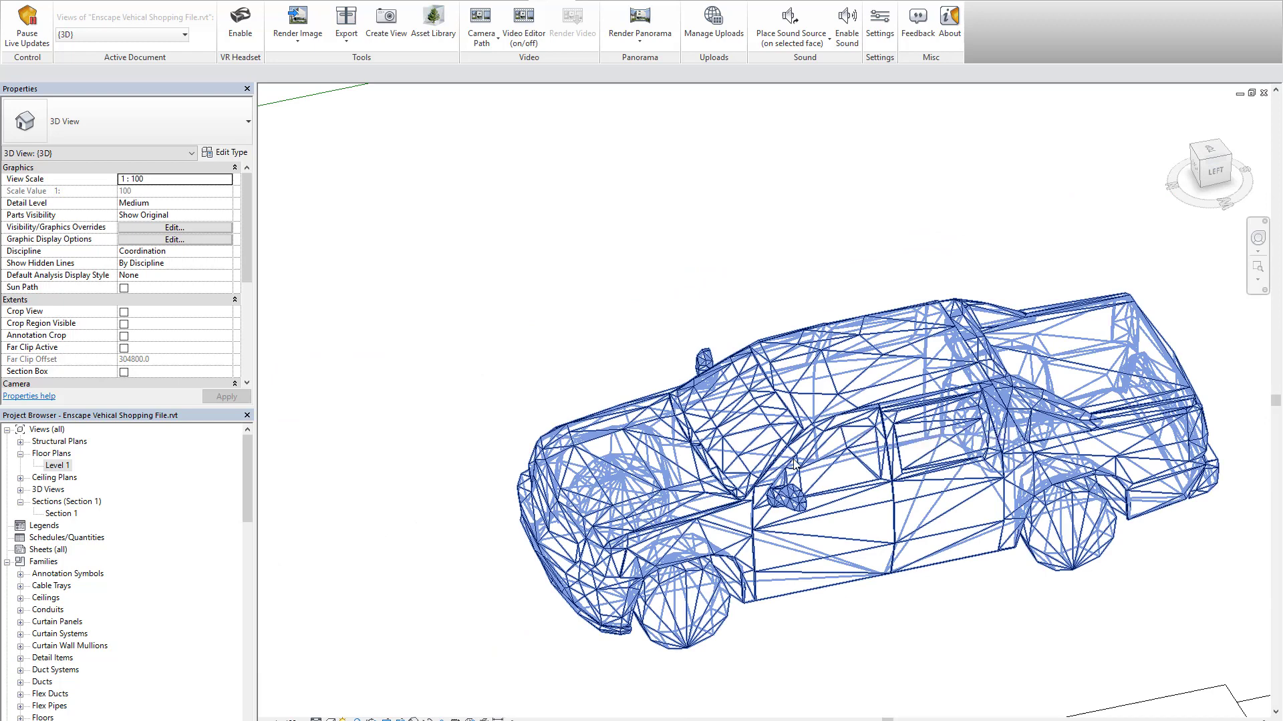
mouse_move(794, 467)
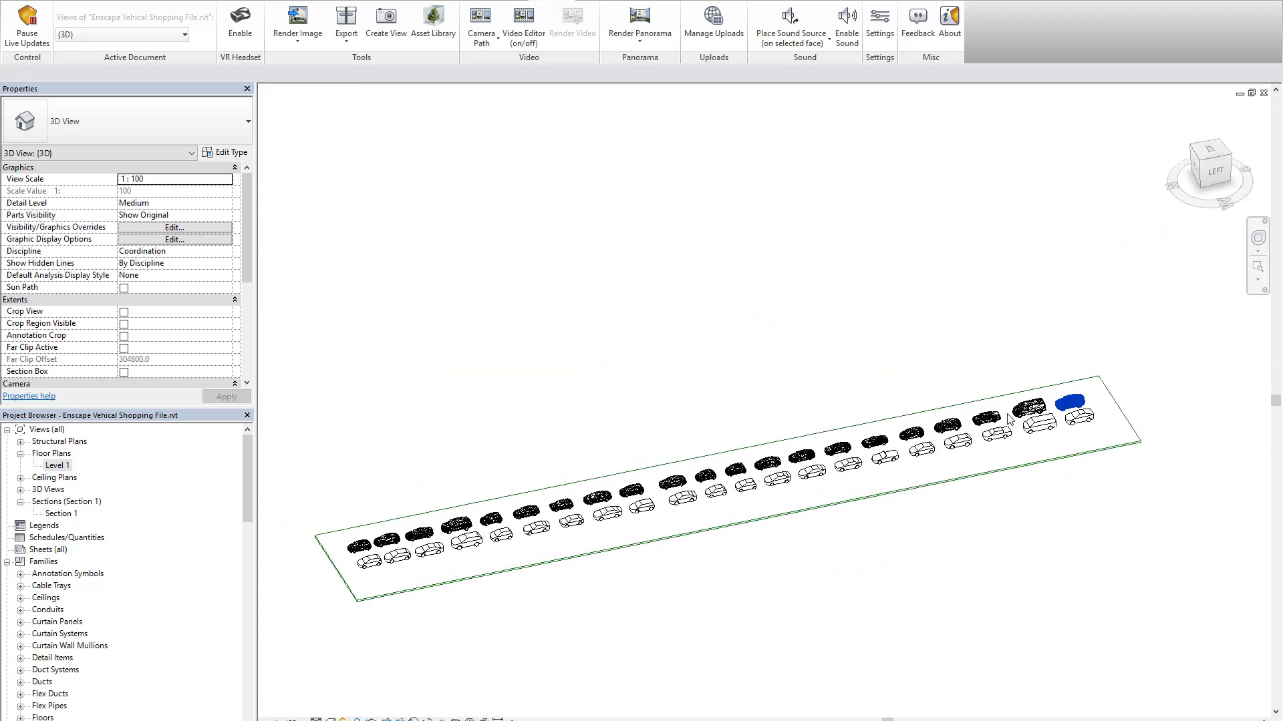
click(575, 439)
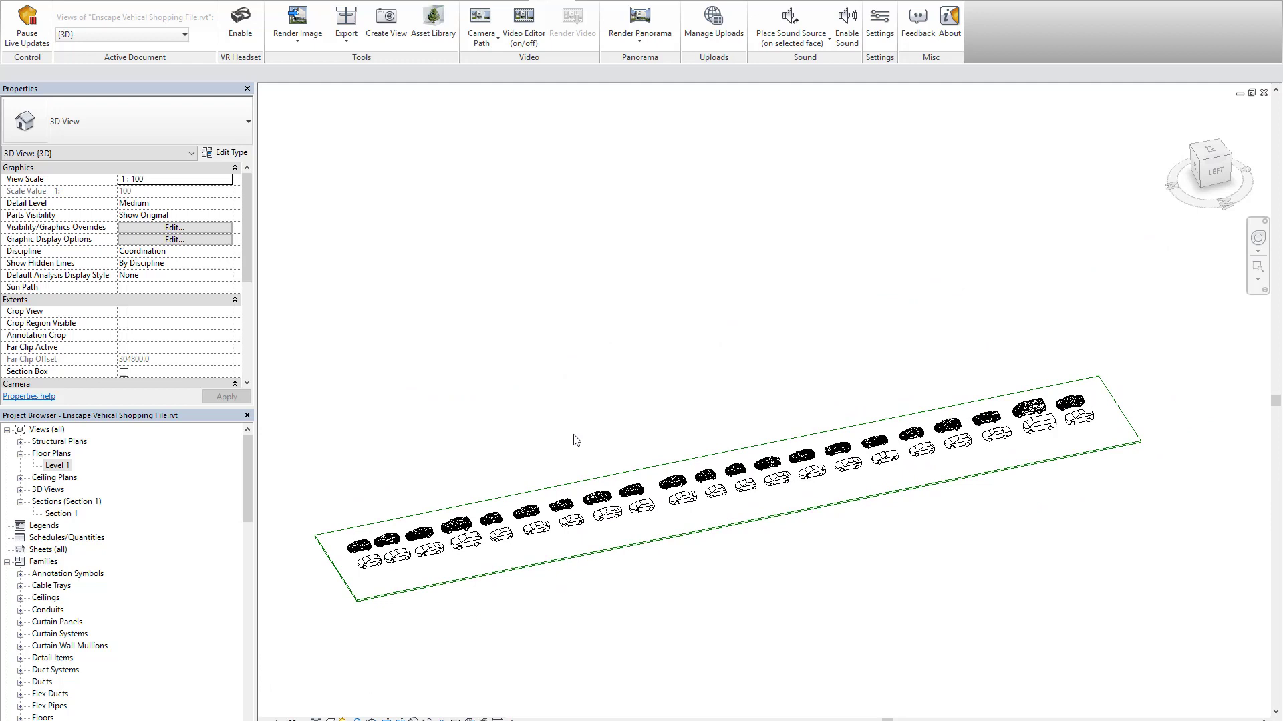
mouse_move(936, 379)
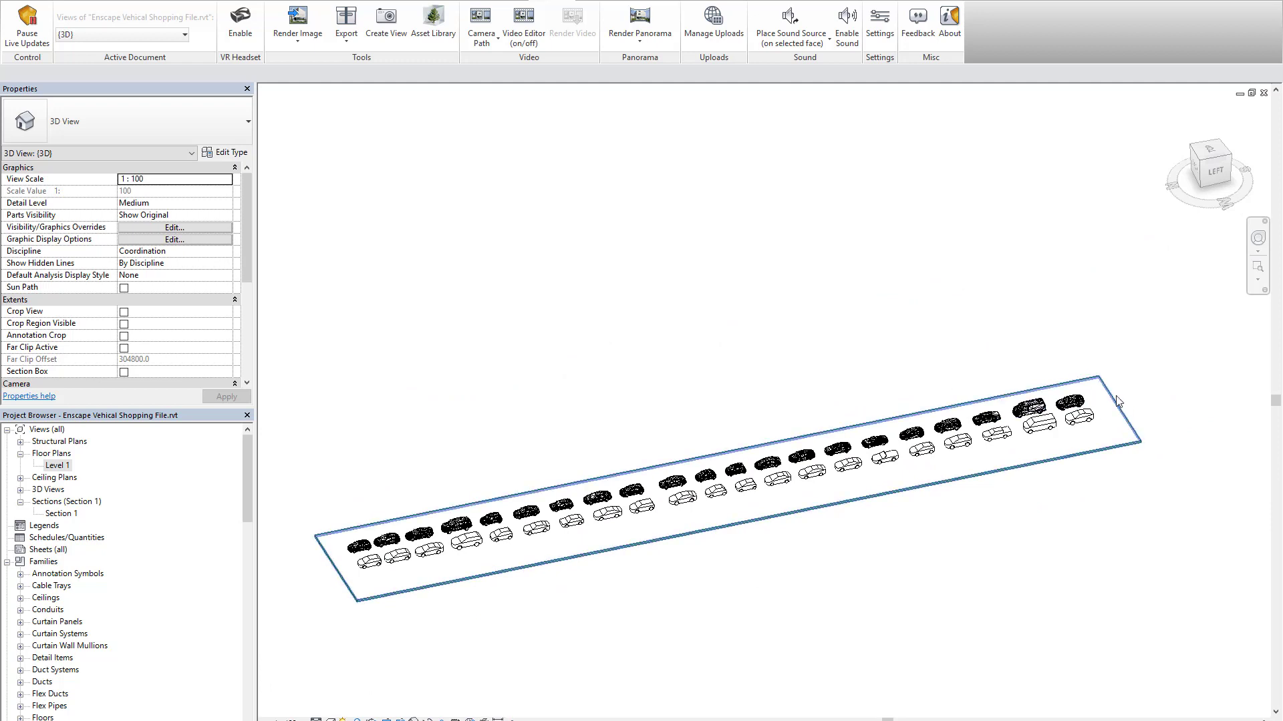
click(673, 482)
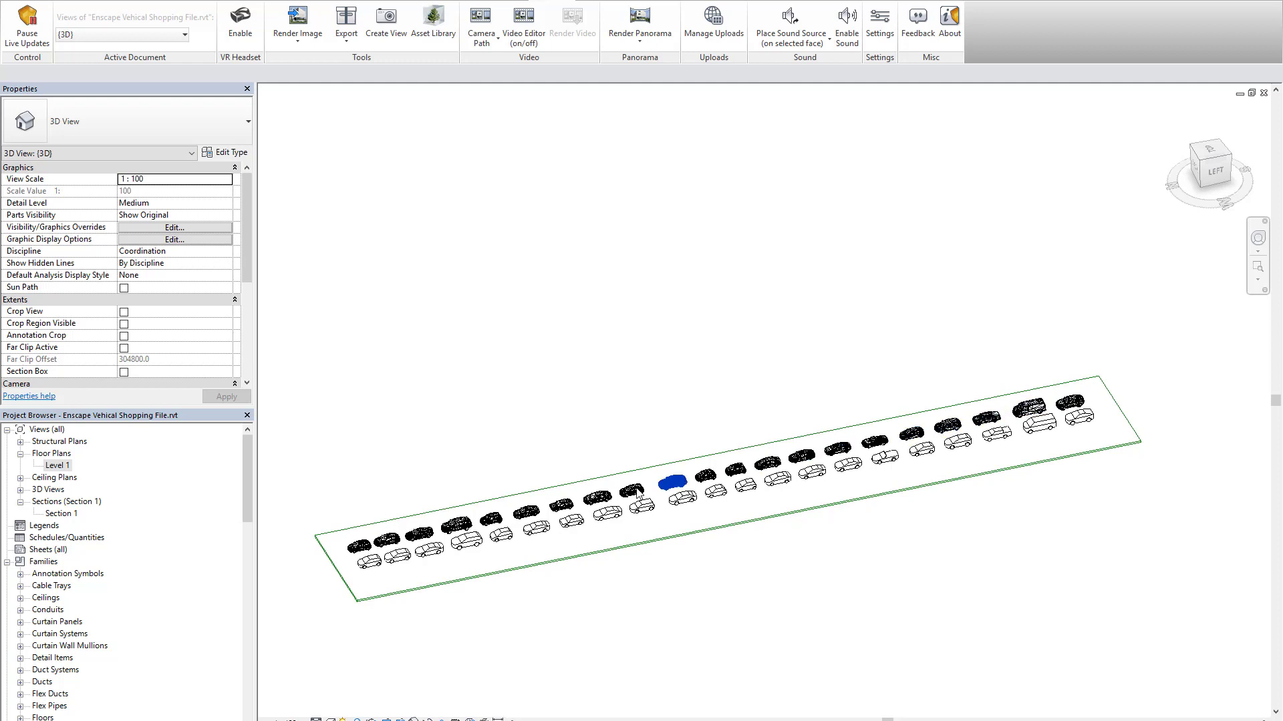
click(365, 562)
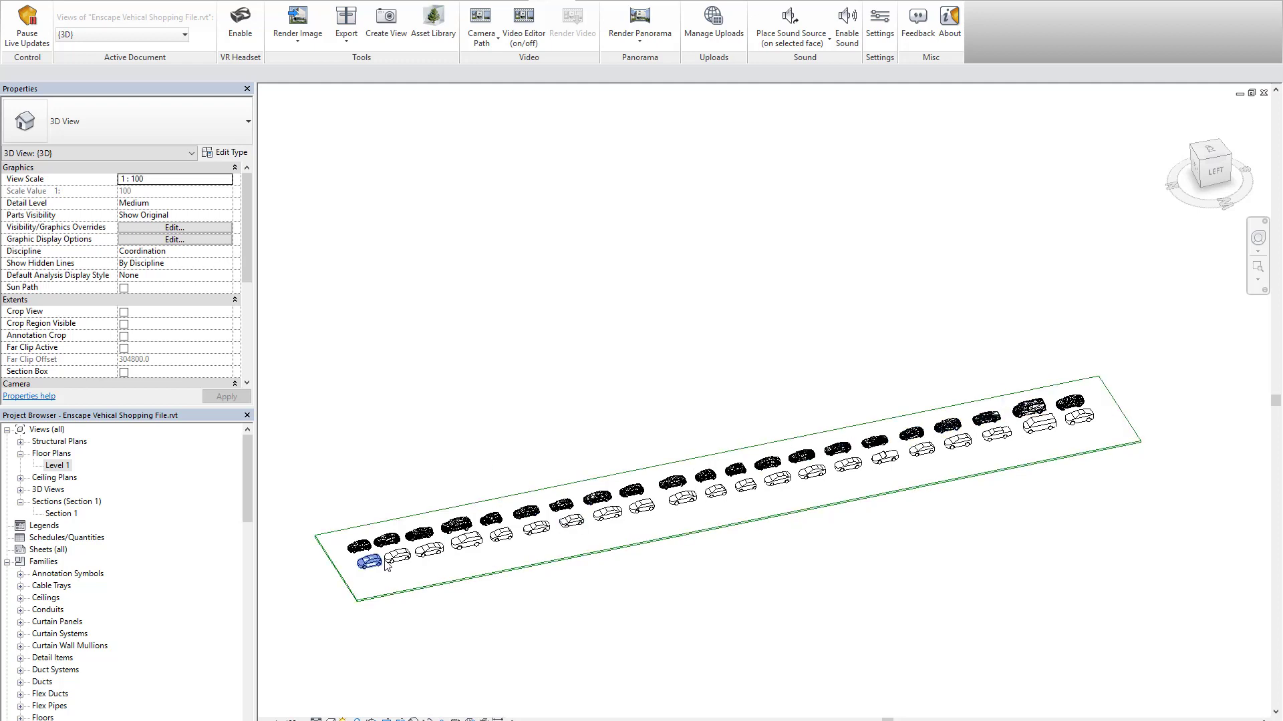
click(897, 588)
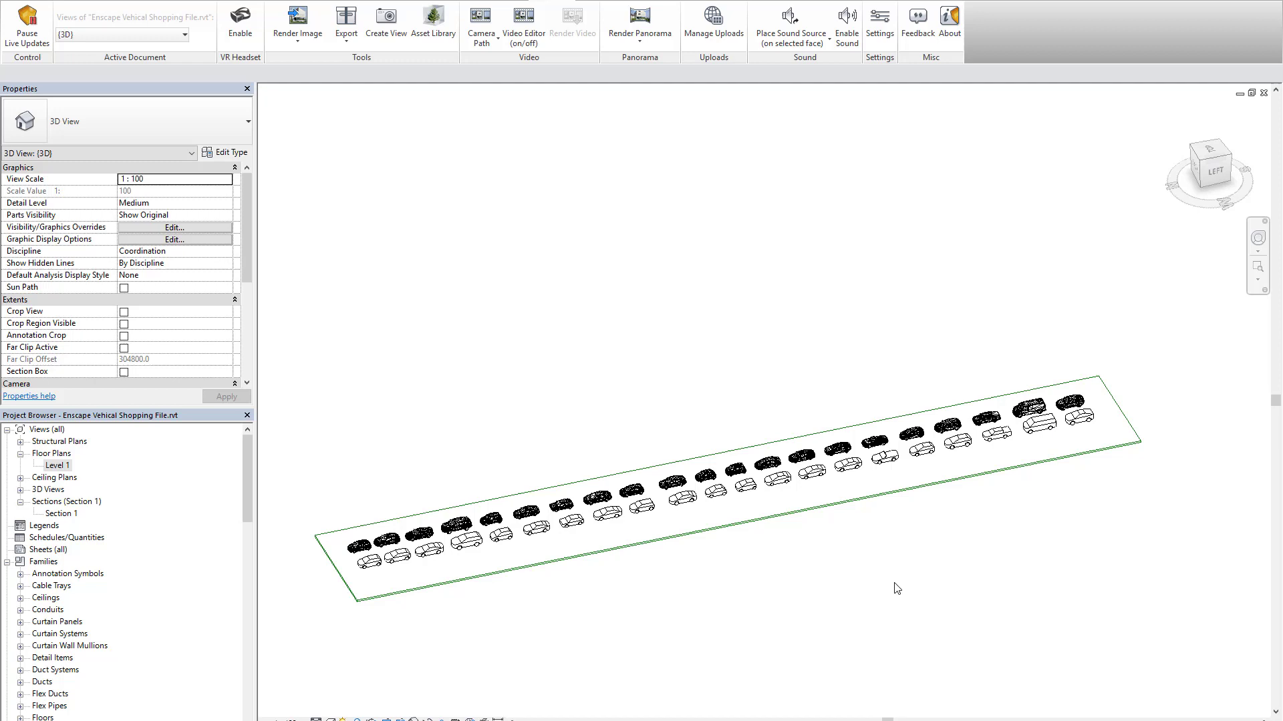
mouse_move(918, 542)
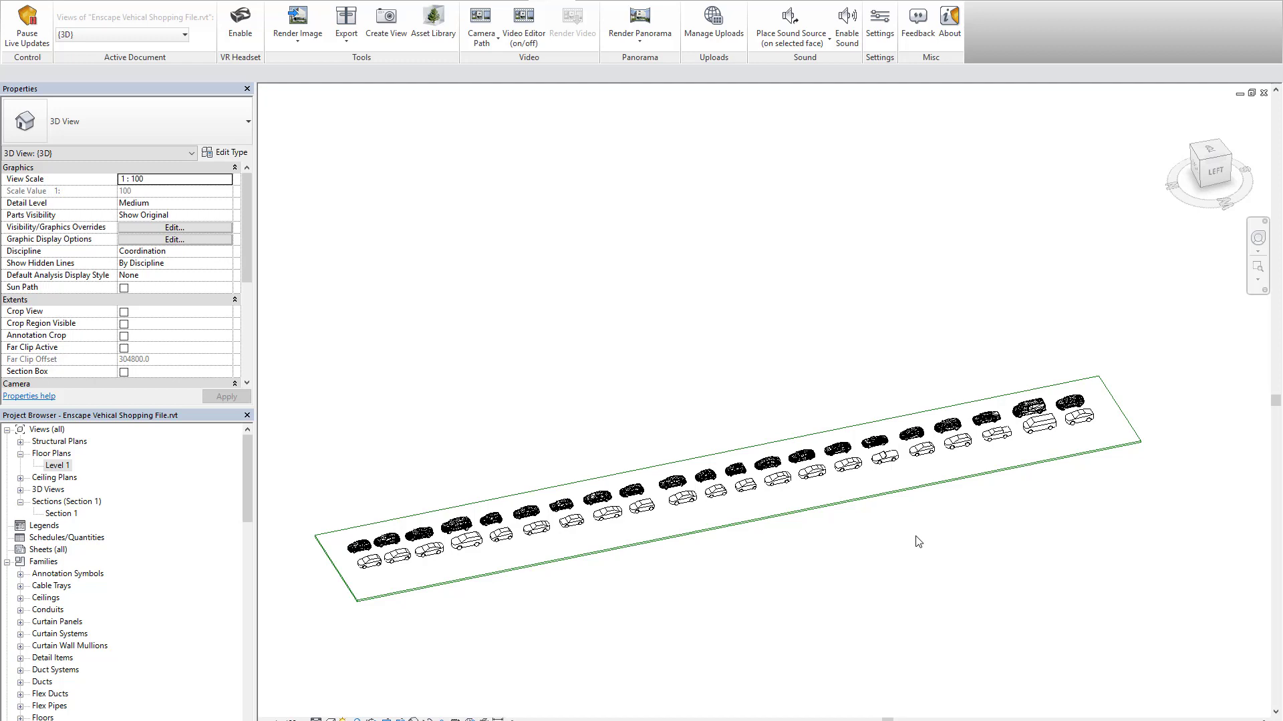
click(239, 18)
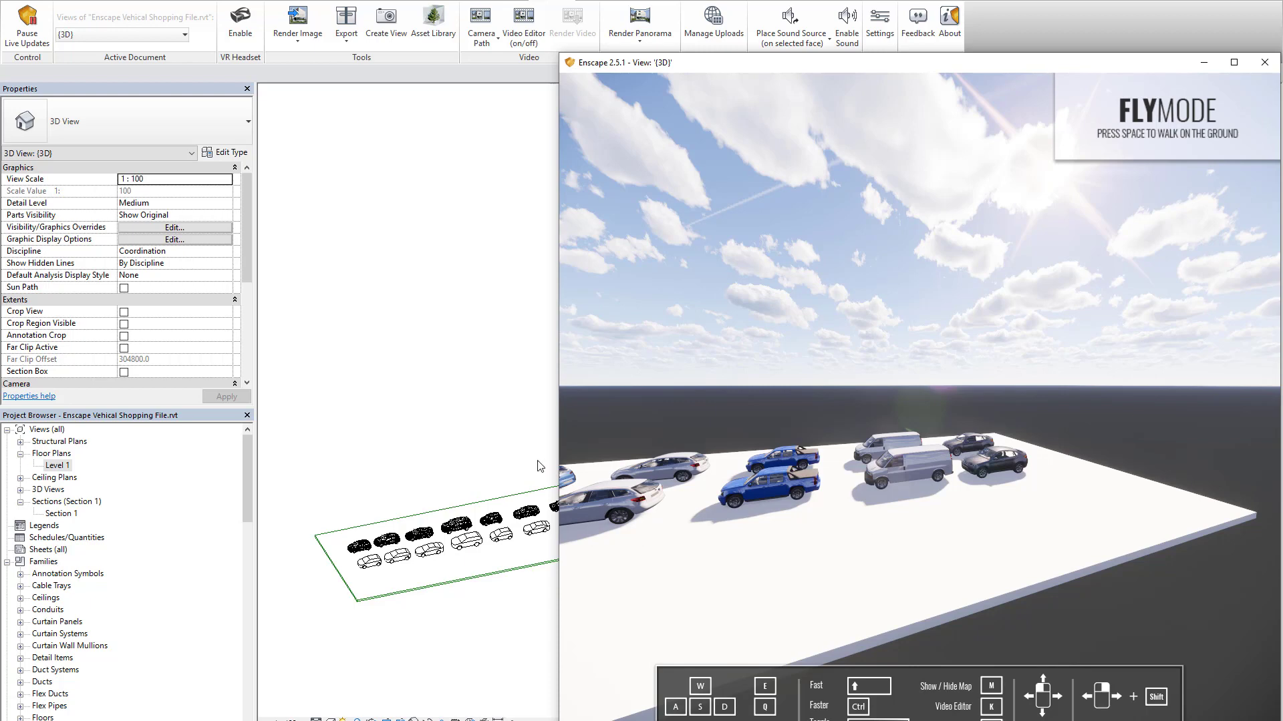
click(1264, 62)
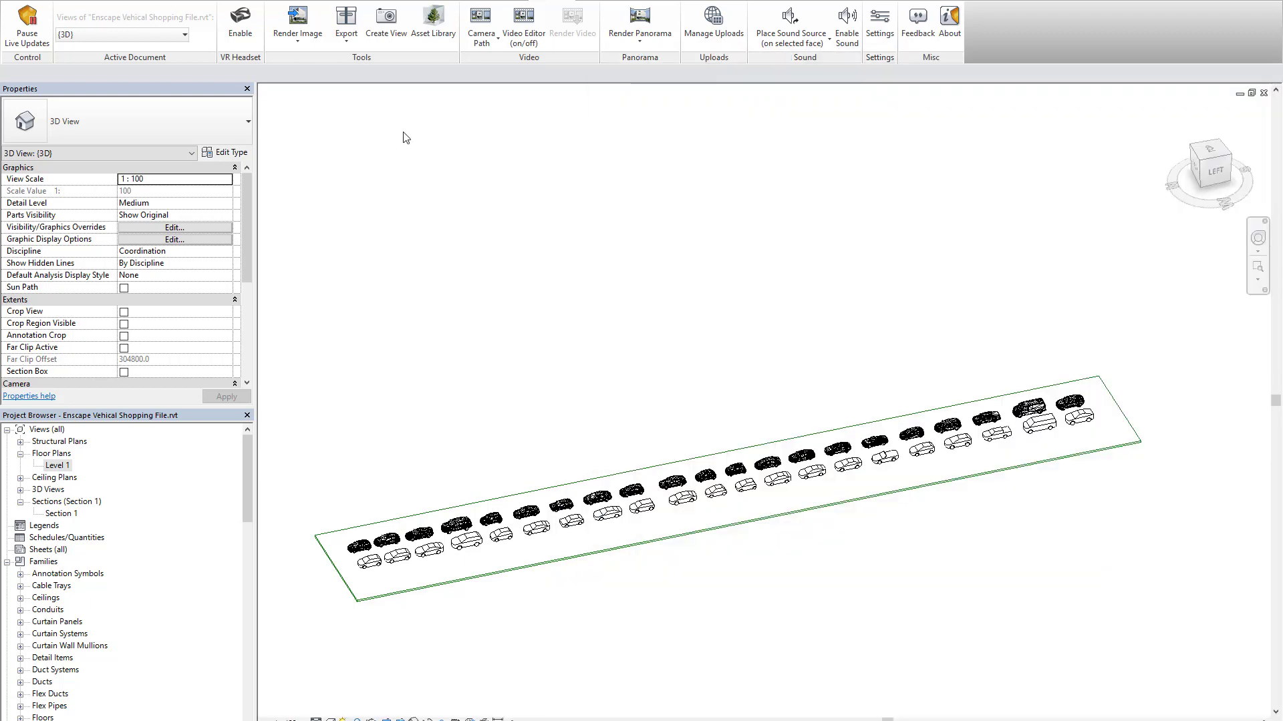
Open the Enscape Asset Library's Vehicles category, then close it.
click(433, 22)
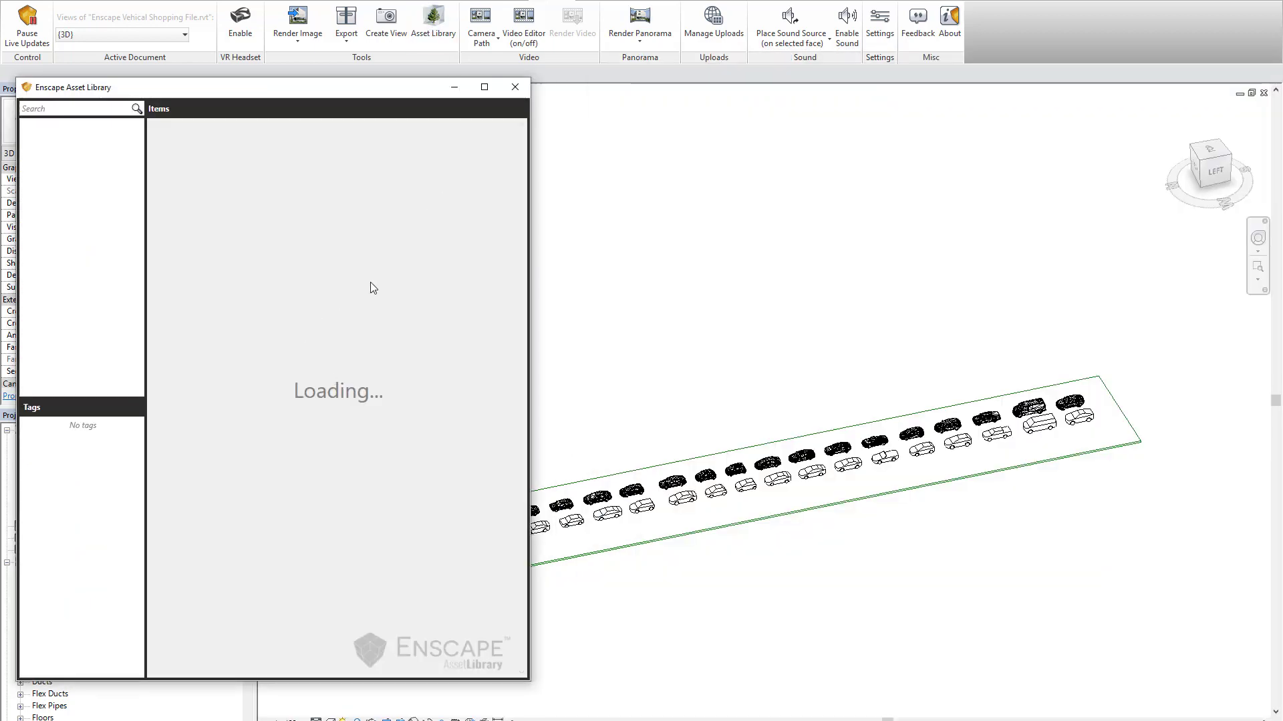
mouse_move(145, 371)
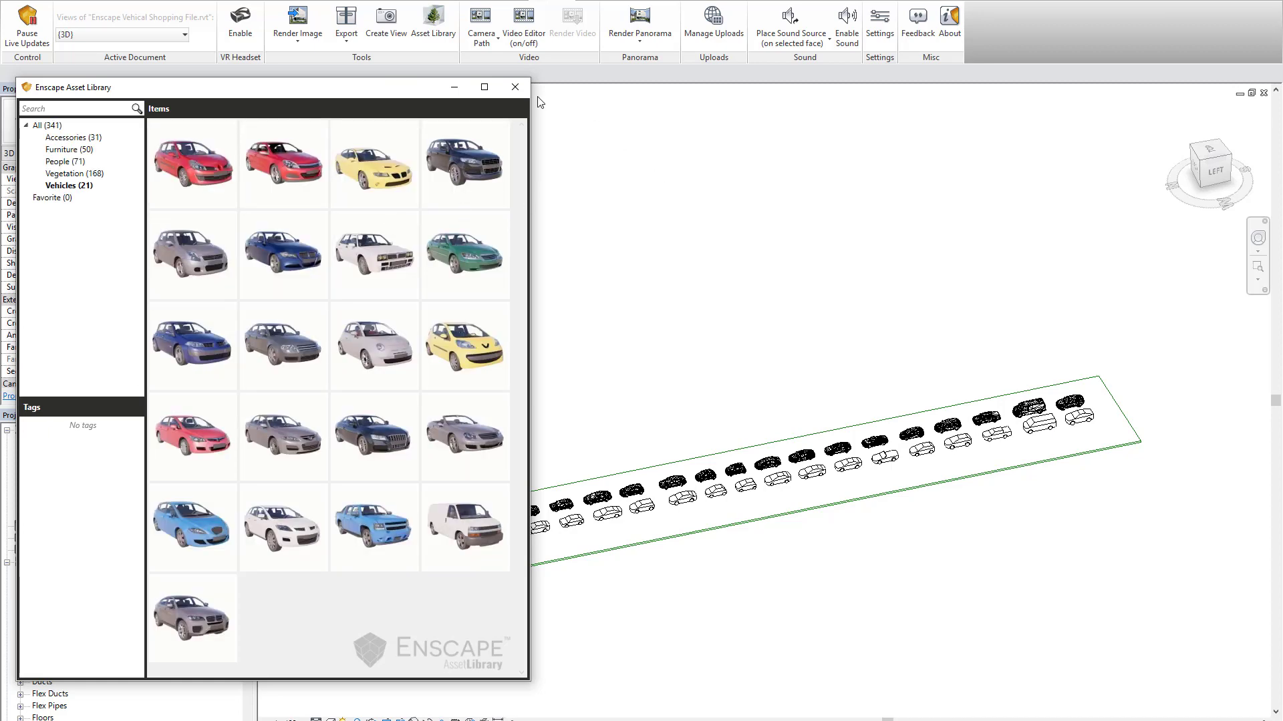
click(515, 87)
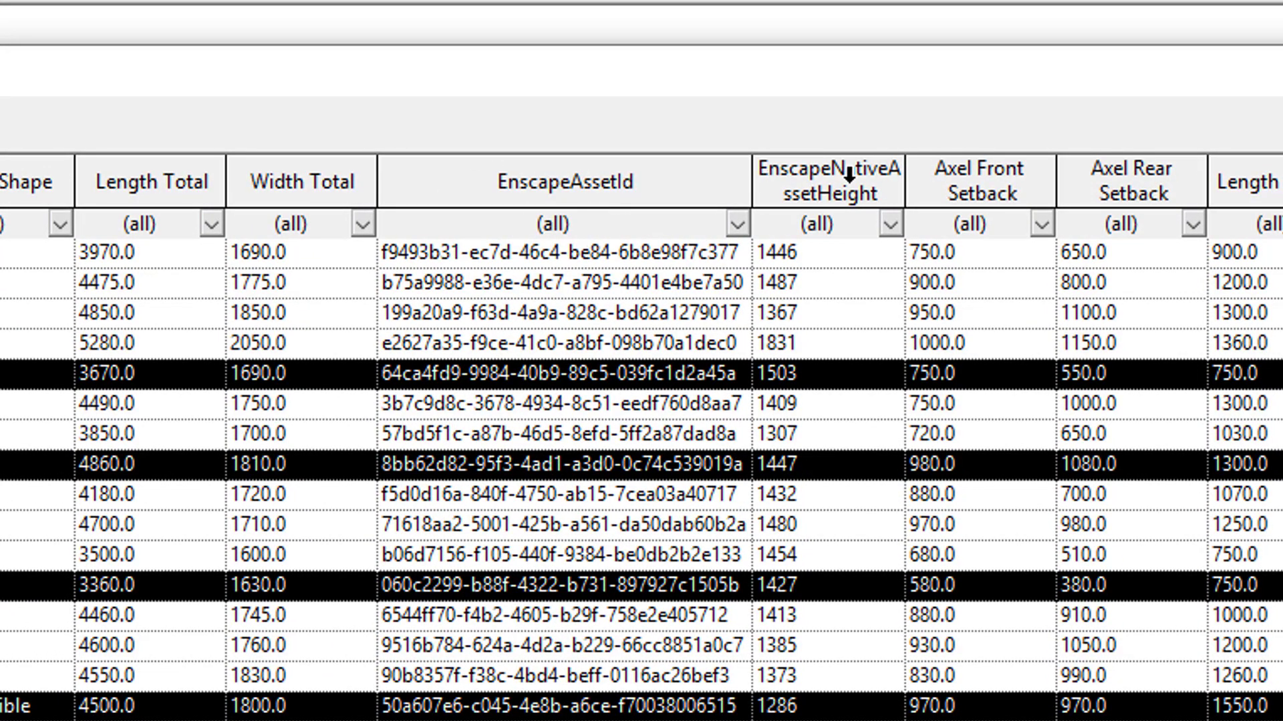
mouse_move(805, 247)
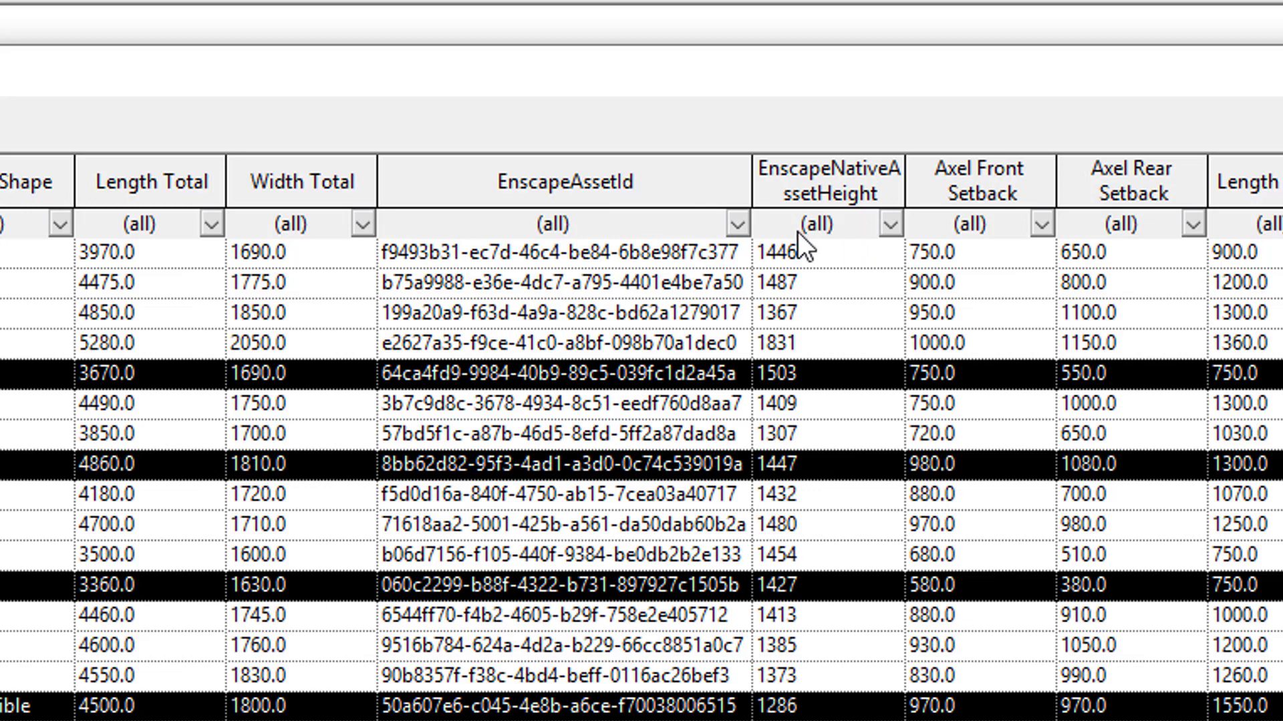
mouse_move(756, 327)
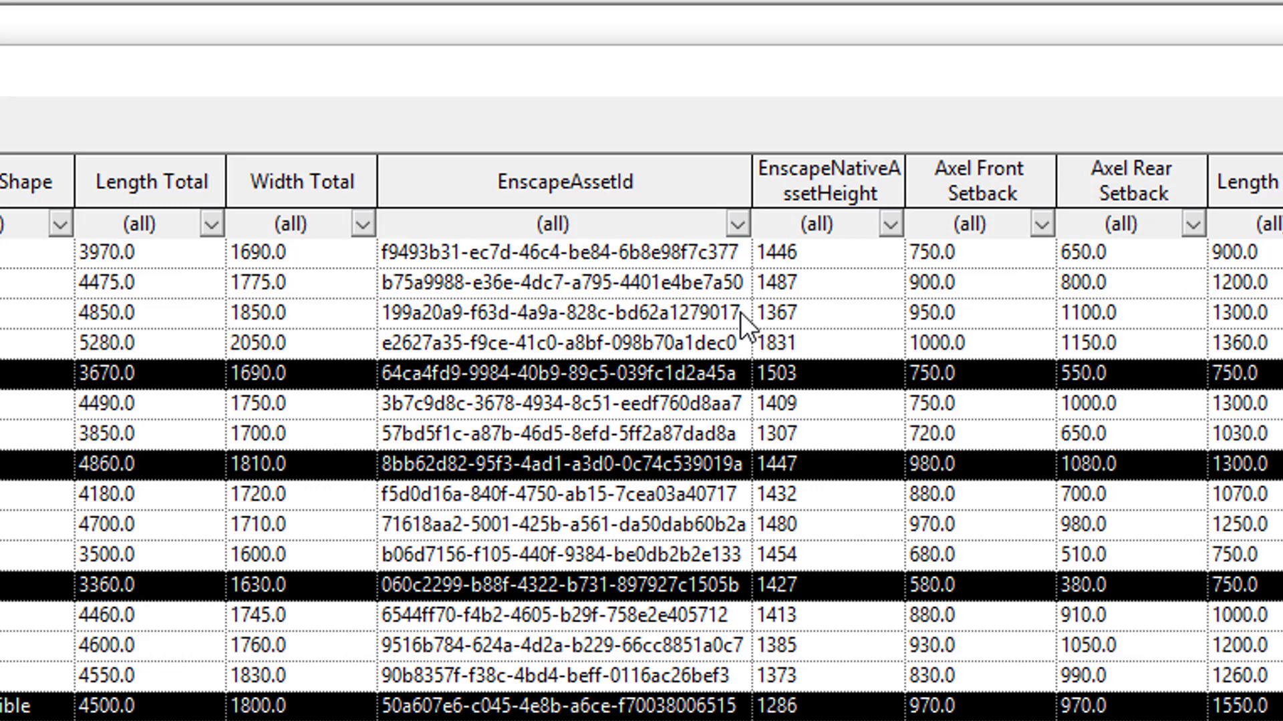
mouse_move(748, 328)
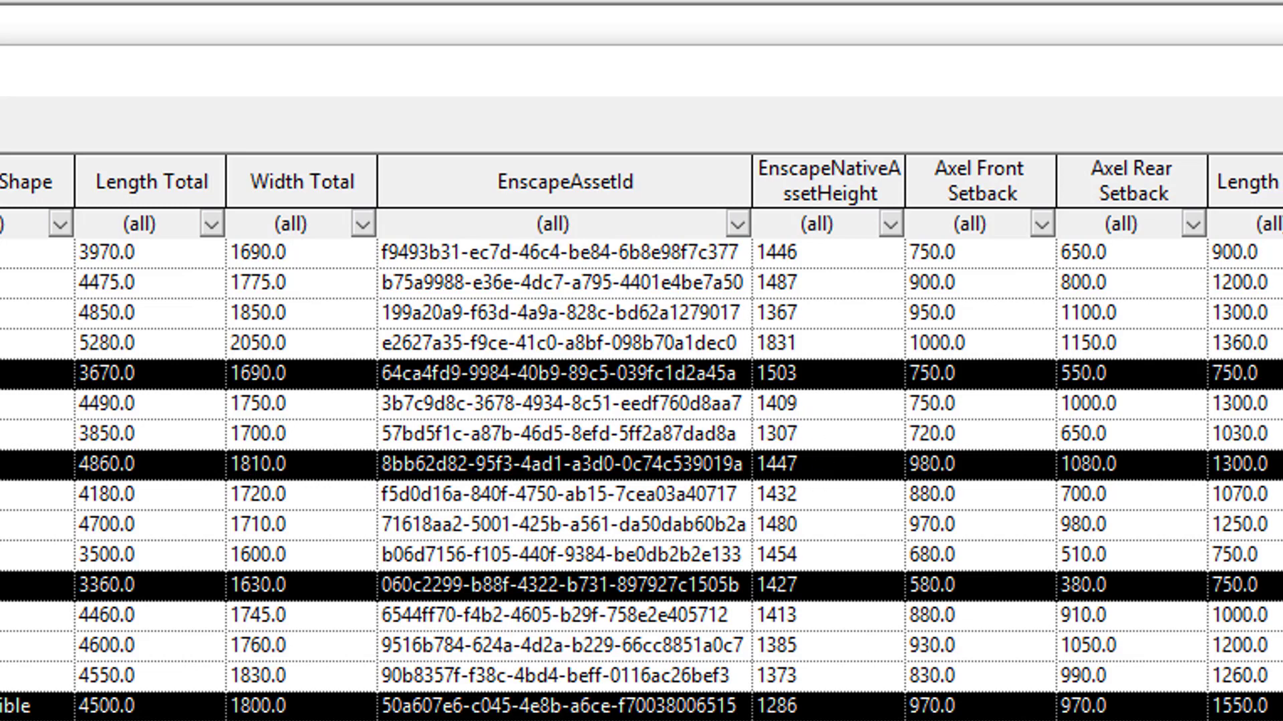